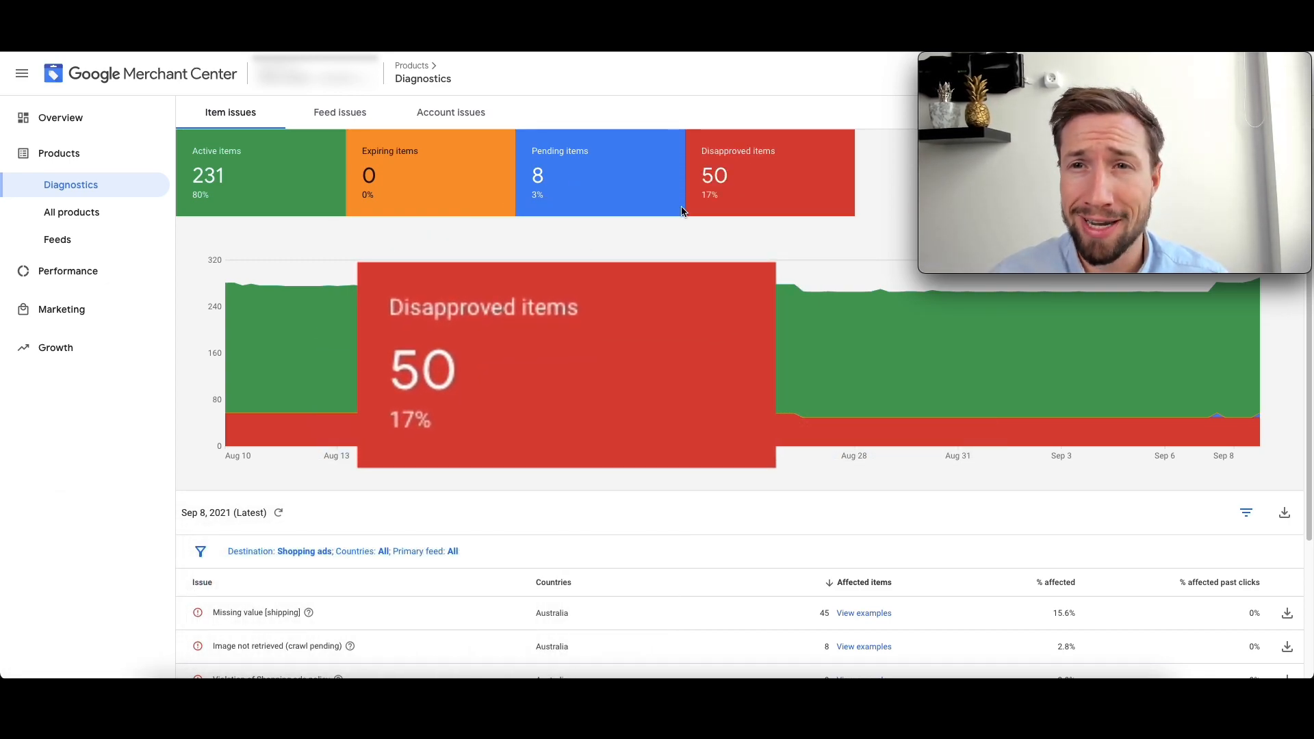
pyautogui.moveTo(809, 223)
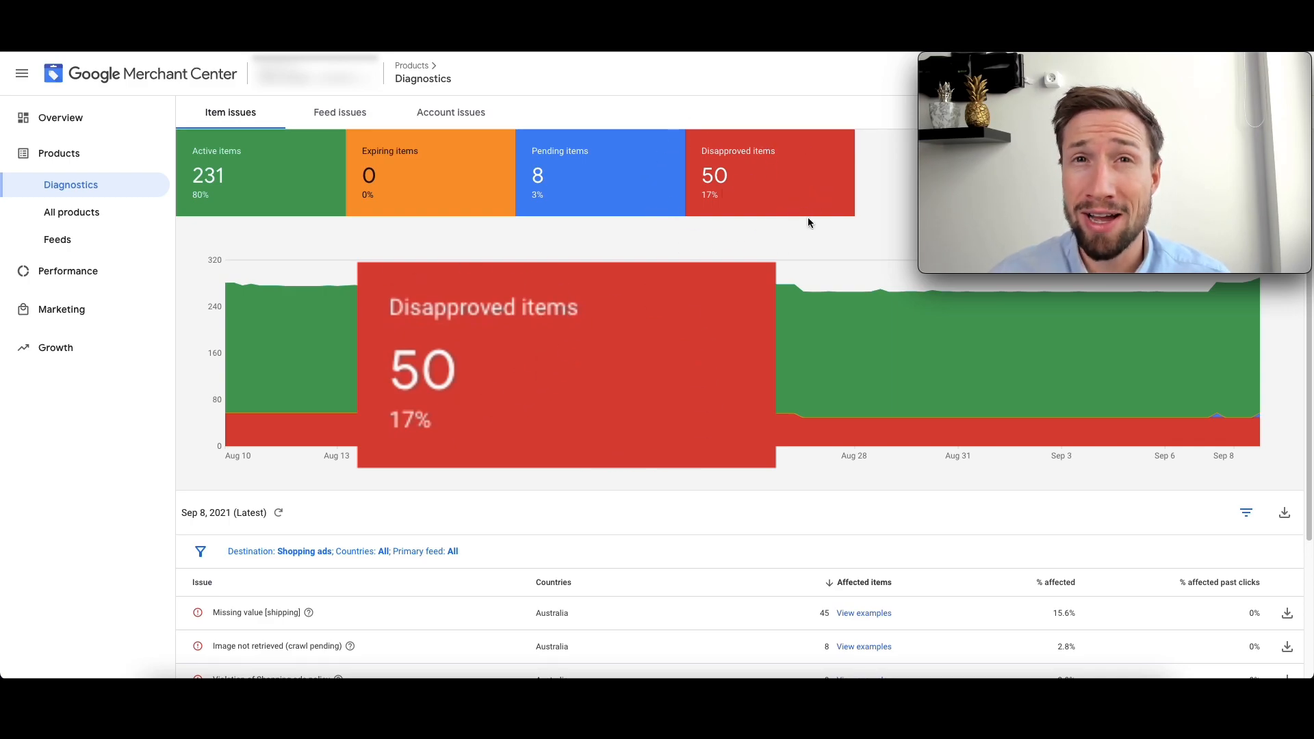
pyautogui.moveTo(758, 232)
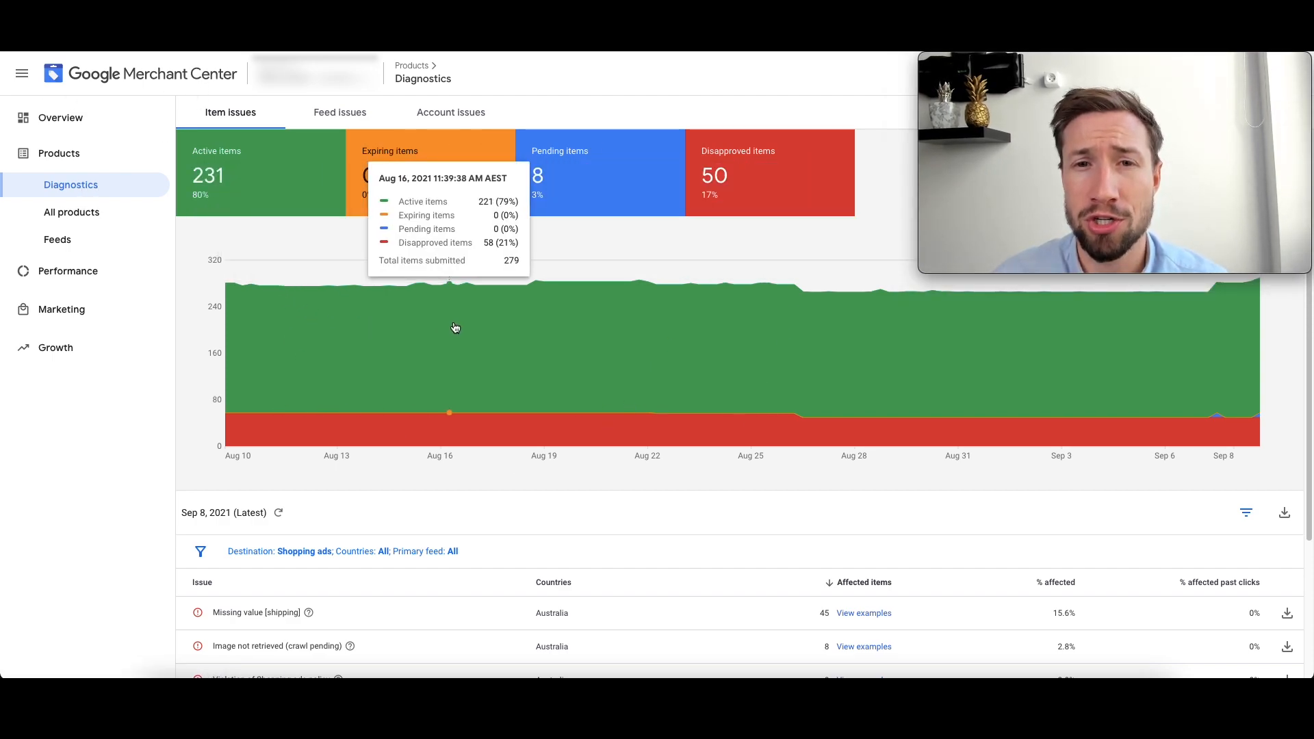
pyautogui.moveTo(561, 363)
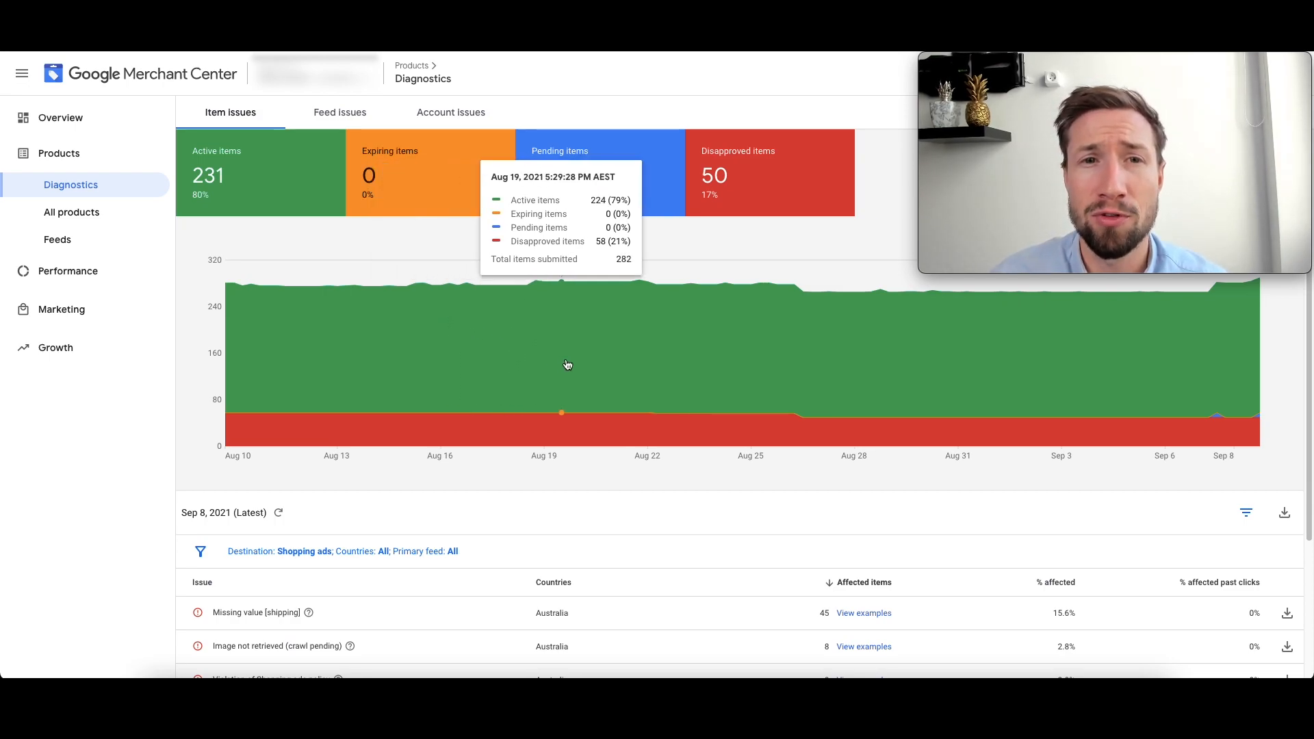
pyautogui.moveTo(725, 97)
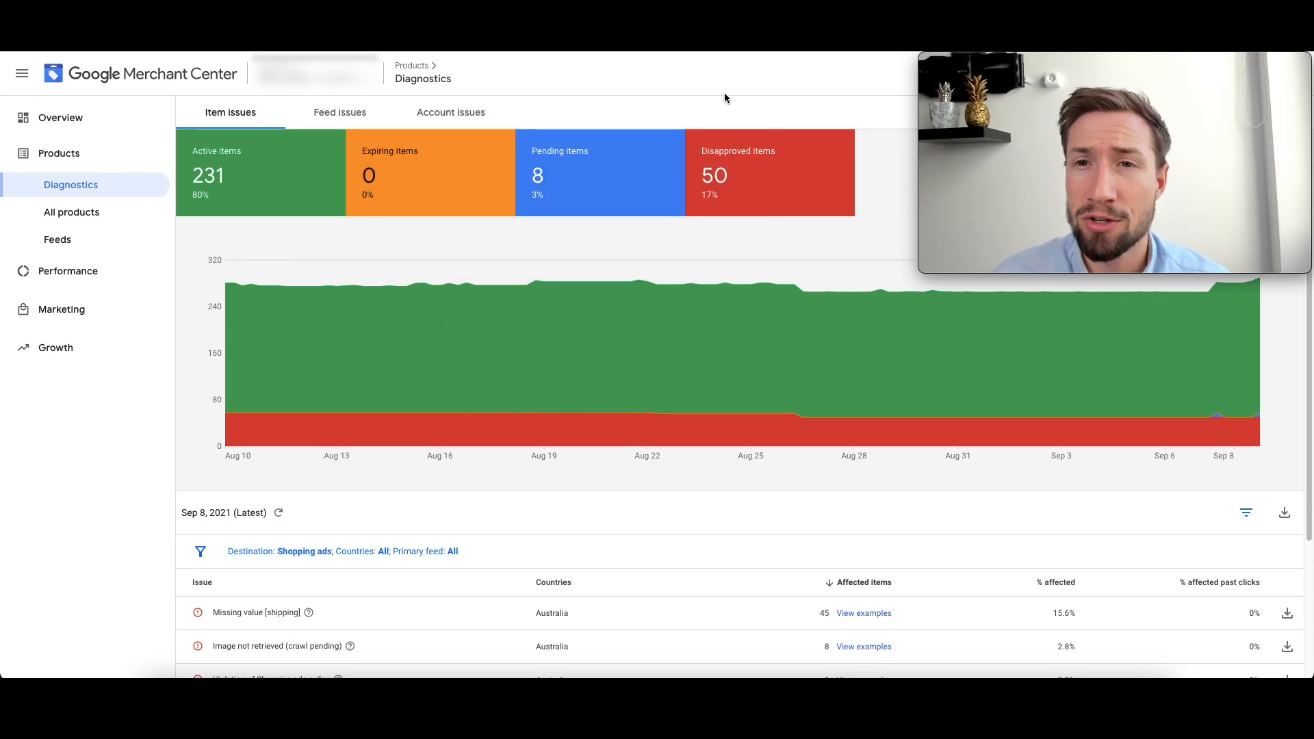
pyautogui.moveTo(718, 102)
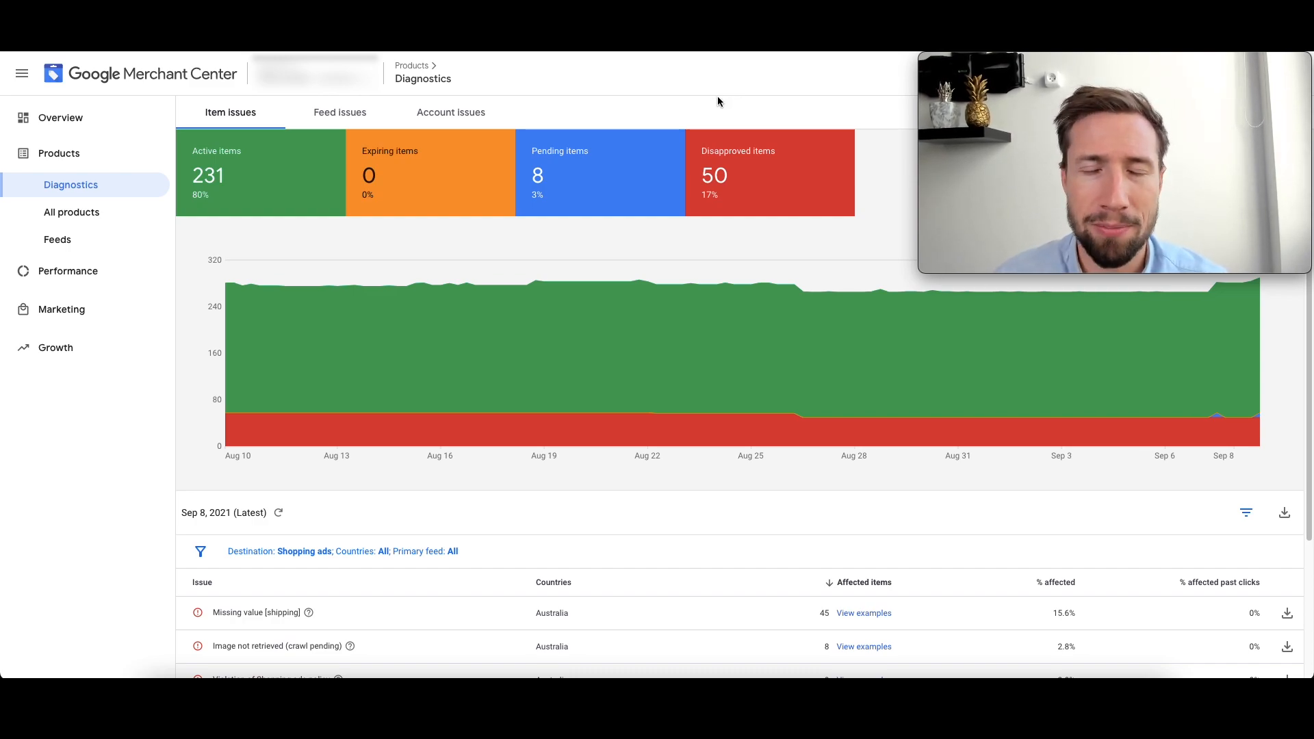
# Step: Highlight the Missing value [shipping] issue and scroll through the fix article's Steps 1 and 2a
pyautogui.scroll(-3)
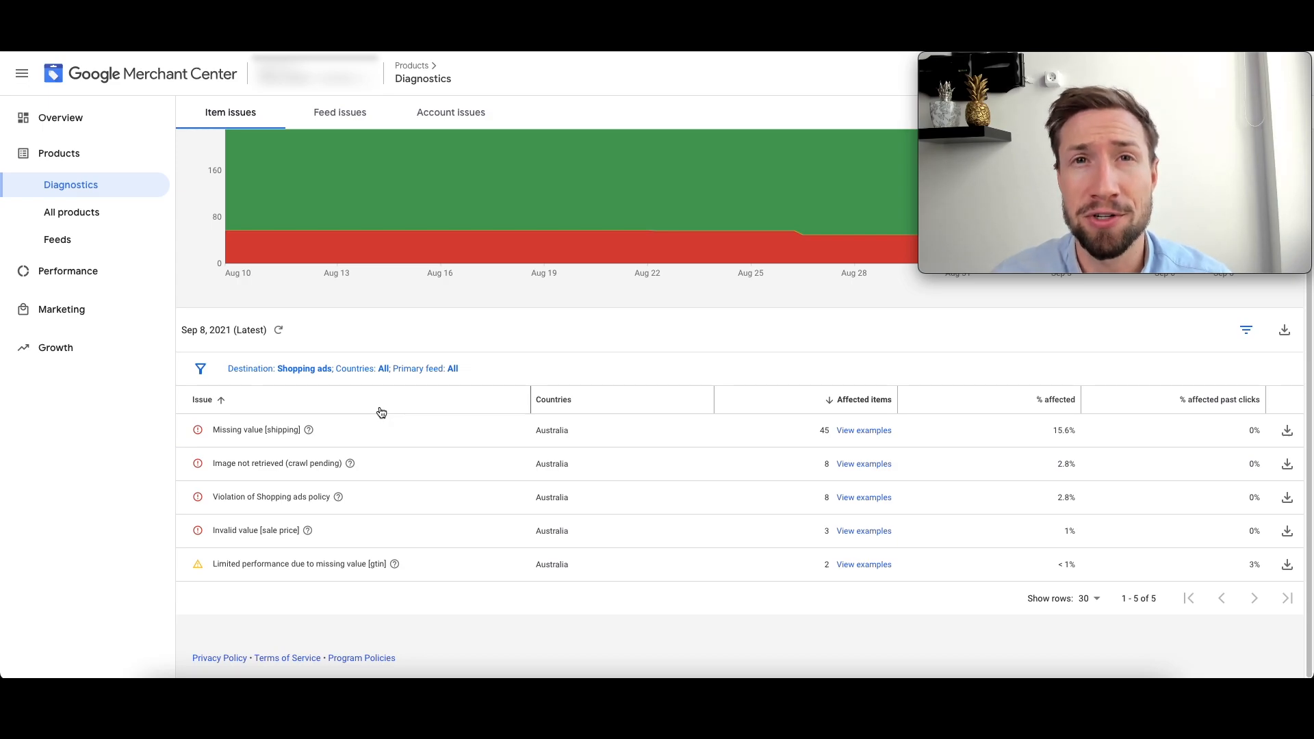
pyautogui.doubleClick(255, 429)
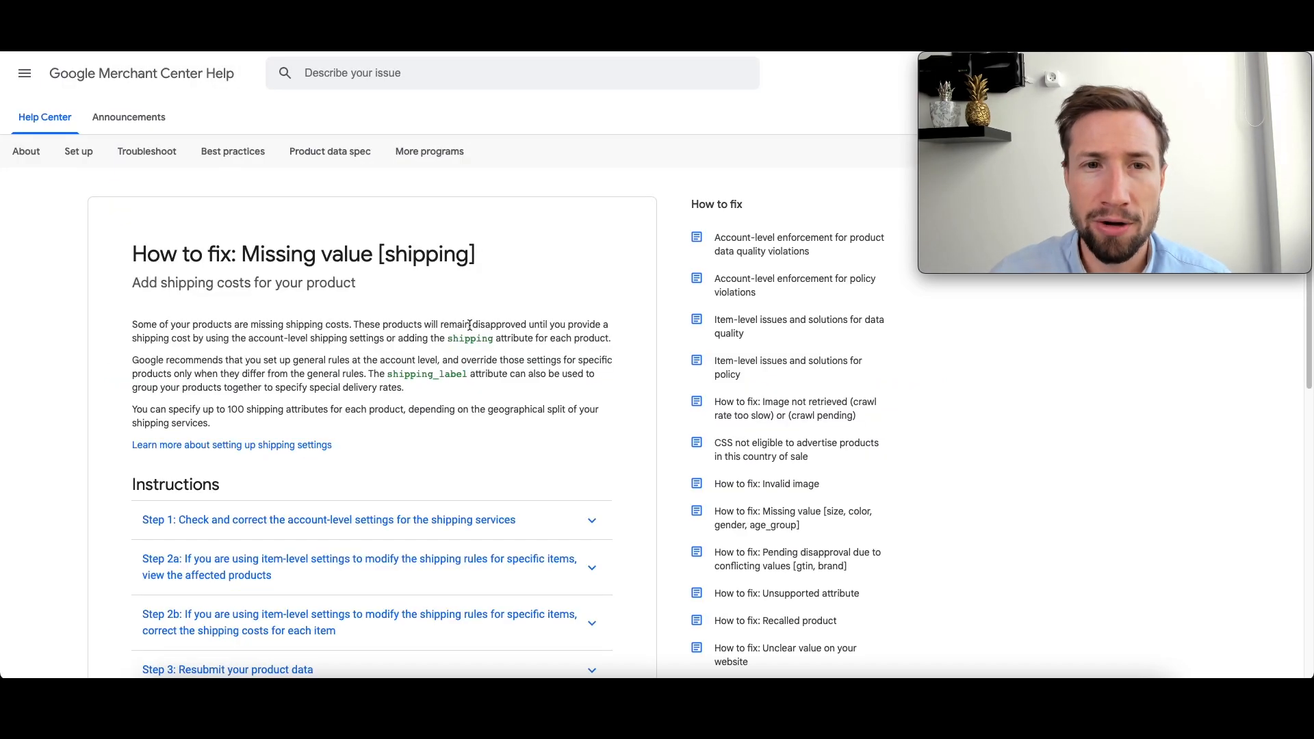
pyautogui.scroll(-3)
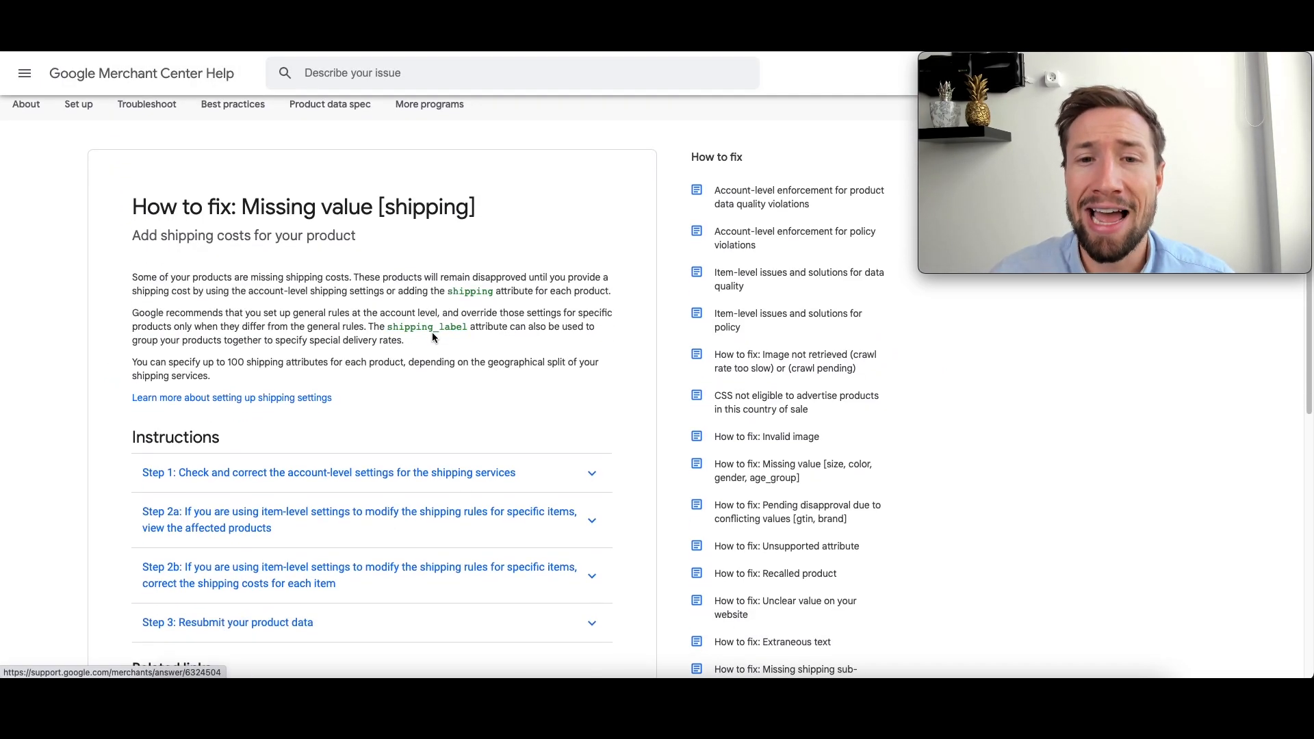
pyautogui.scroll(-3)
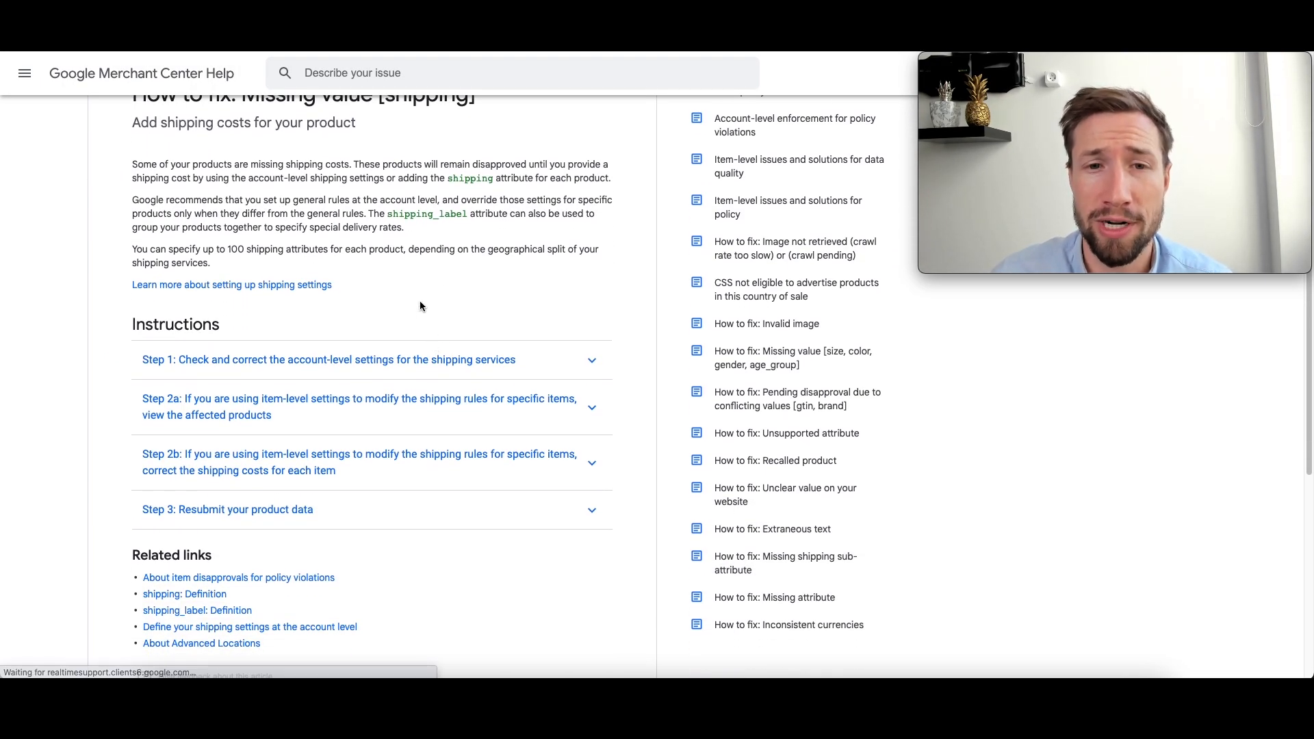
pyautogui.scroll(3)
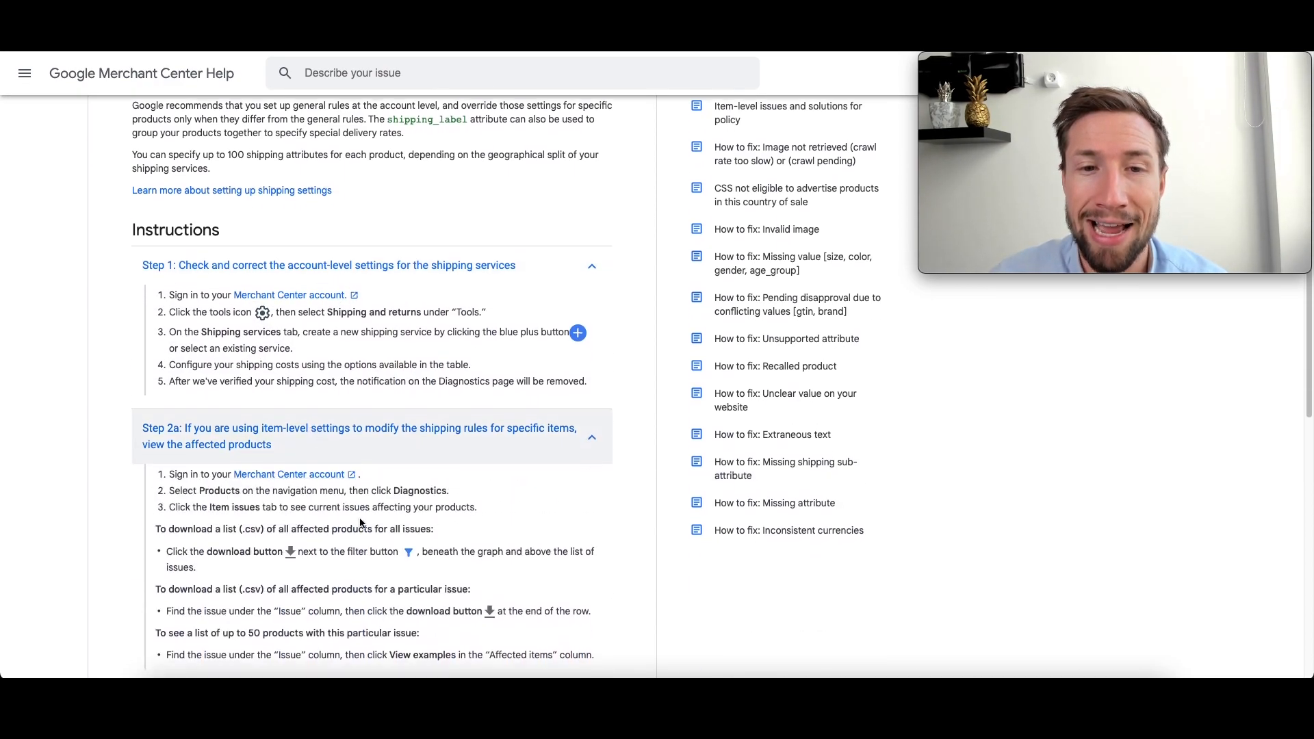
pyautogui.scroll(3)
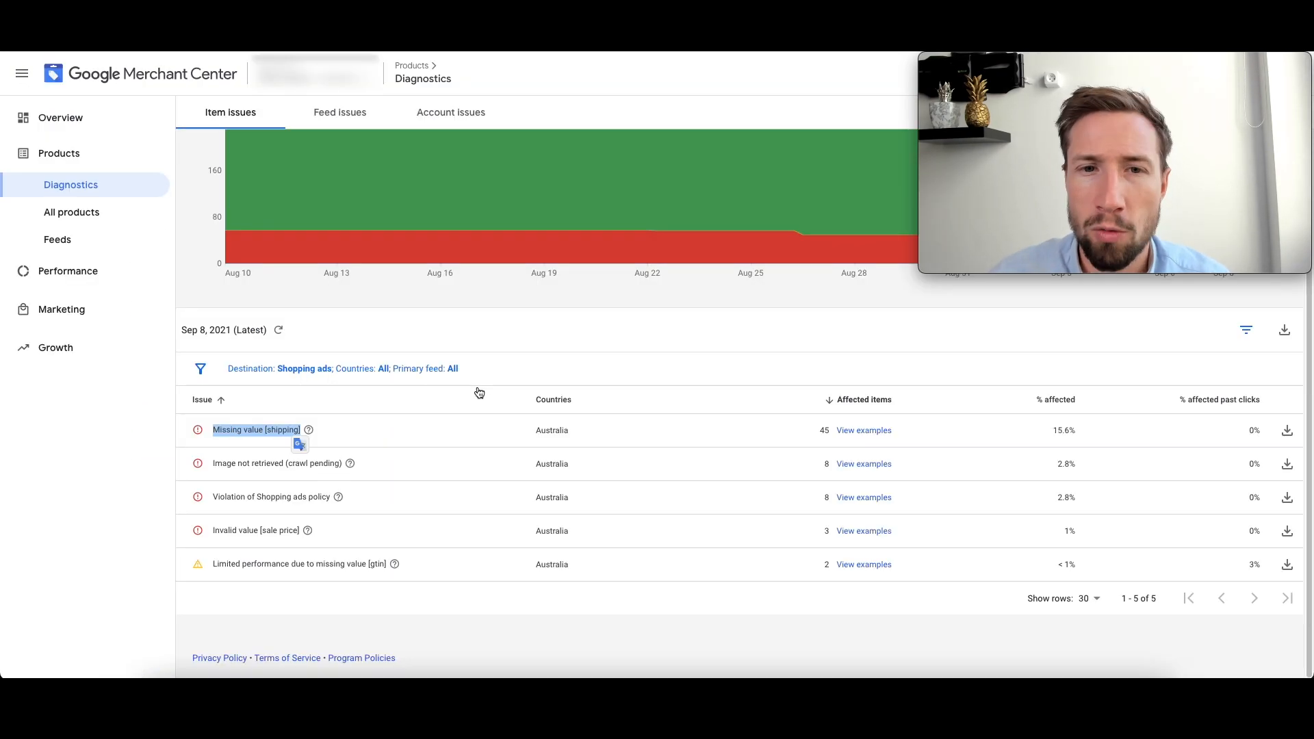
pyautogui.moveTo(863, 430)
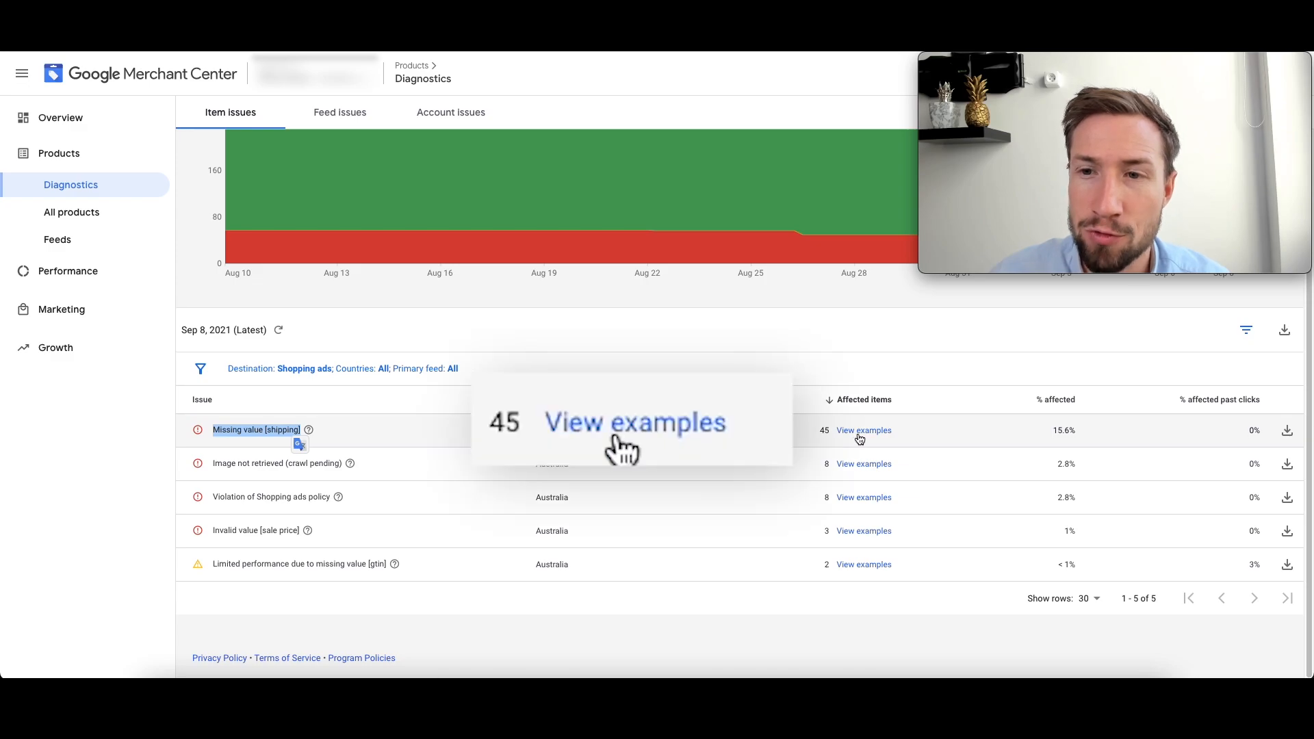
pyautogui.click(863, 430)
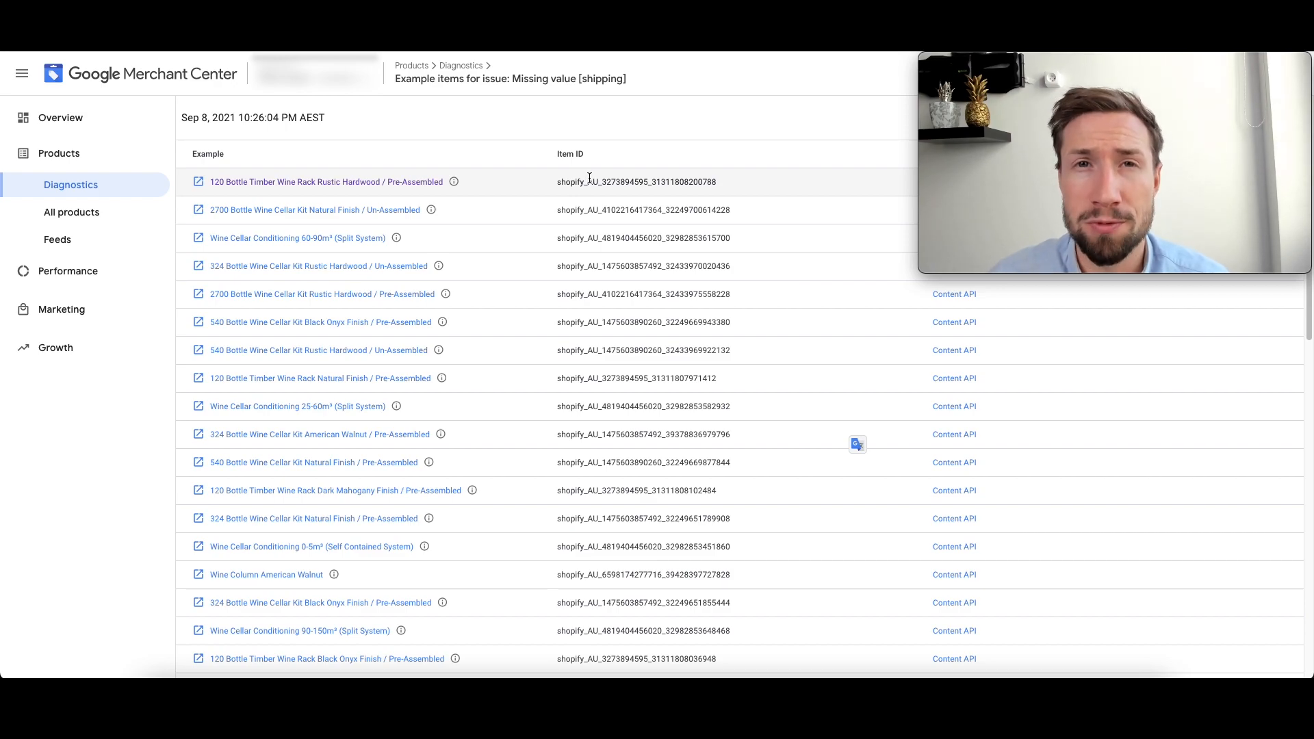
pyautogui.moveTo(986, 468)
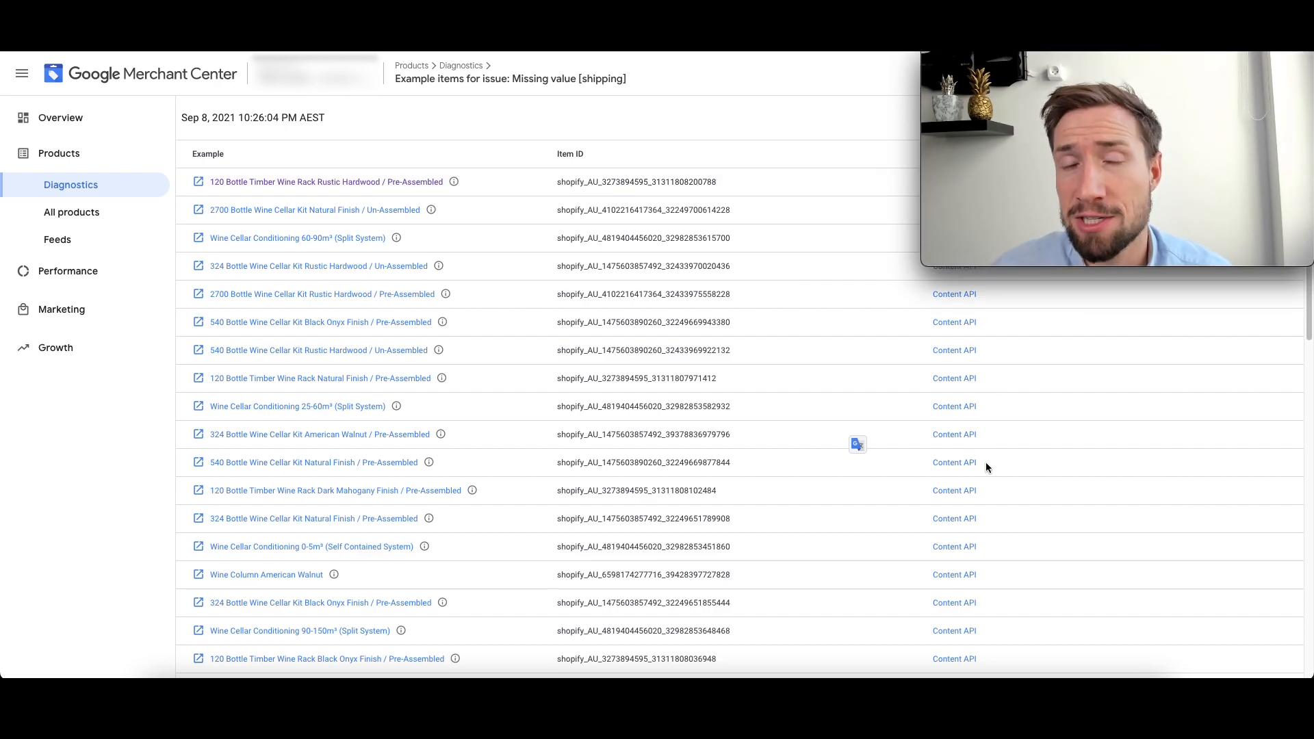
pyautogui.click(460, 65)
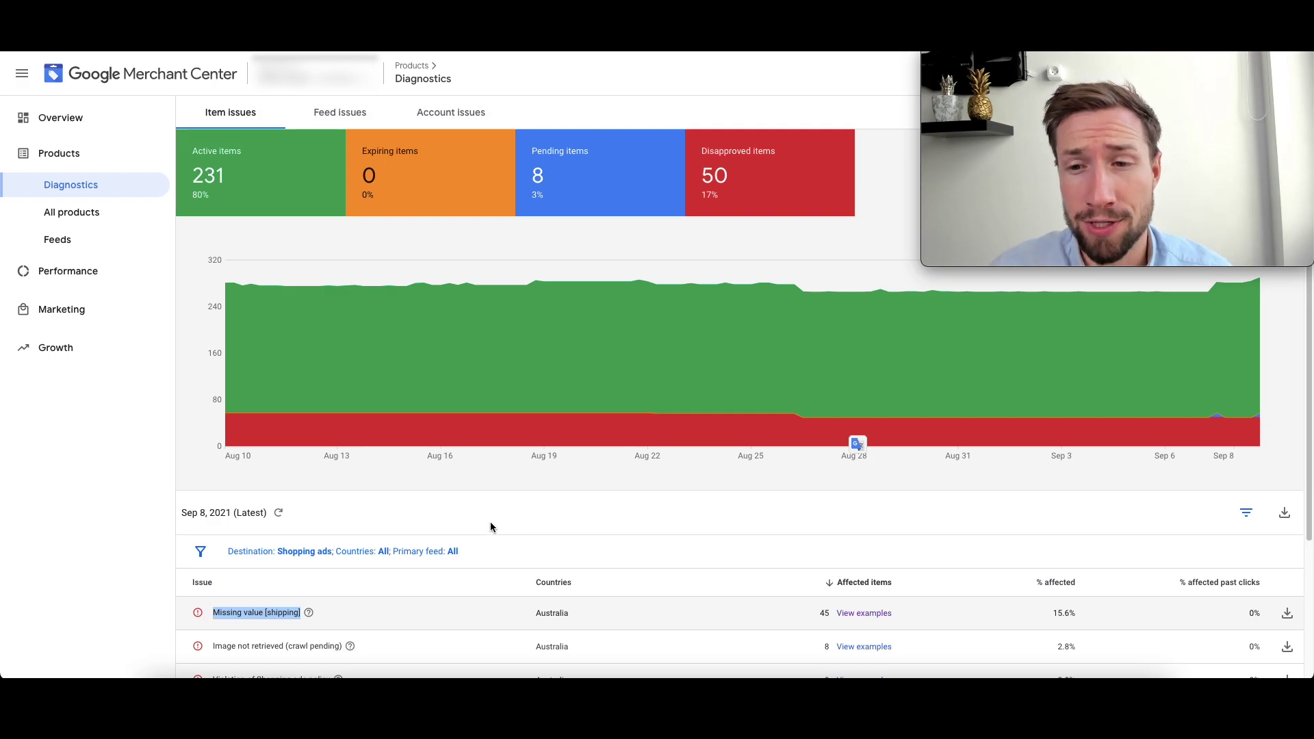
# Step: Scroll the 'Image not retrieved (crawl pending)' results to the Merchant Center help article
pyautogui.scroll(-3)
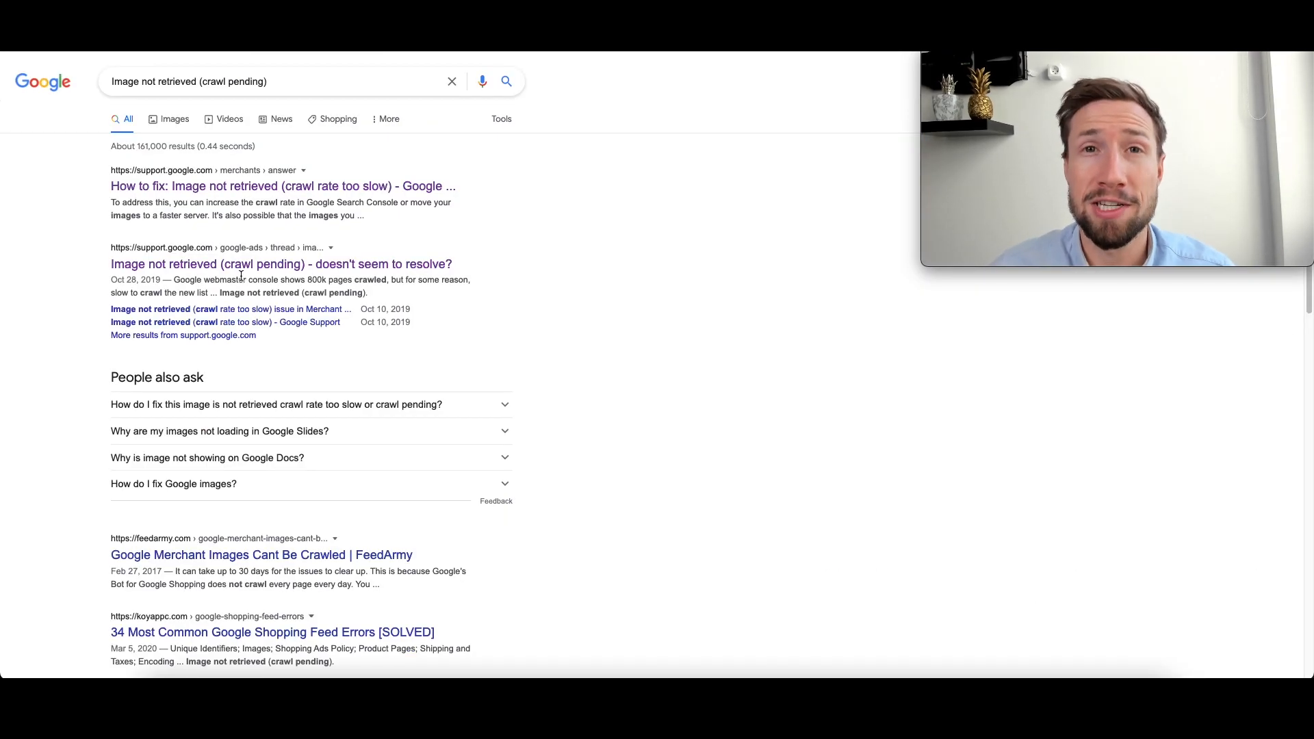
pyautogui.moveTo(282, 263)
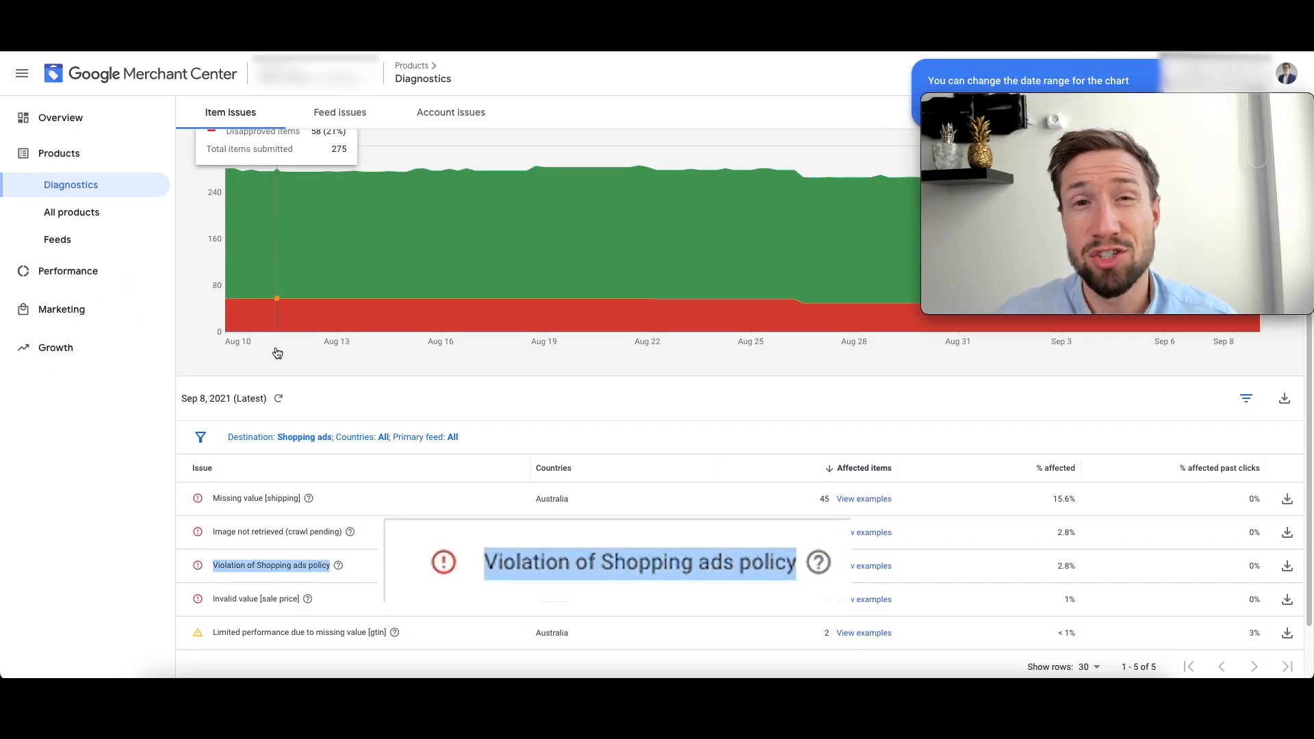
# Step: Open the 120 Bottle Timber Wine Rack (Rustic Hardwood / Pre-Assembled) from the Shopping ads policy examples
pyautogui.click(863, 566)
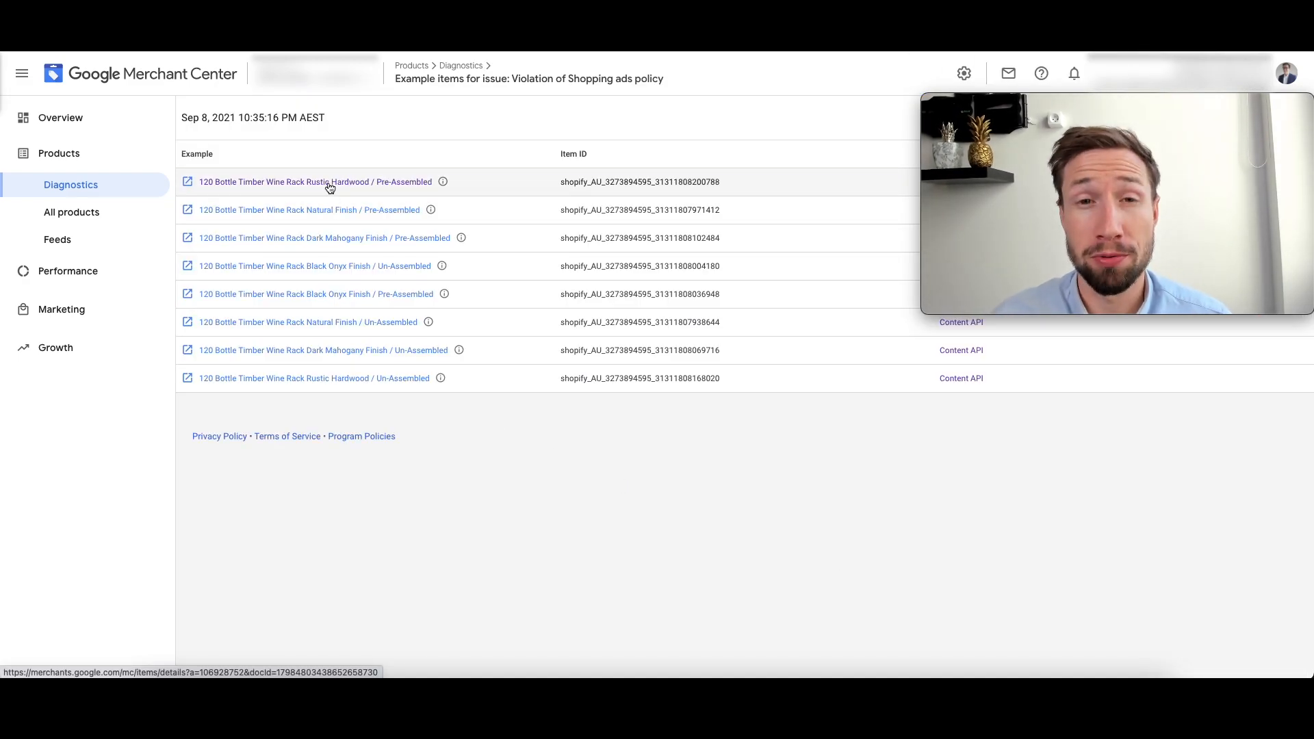
pyautogui.click(317, 182)
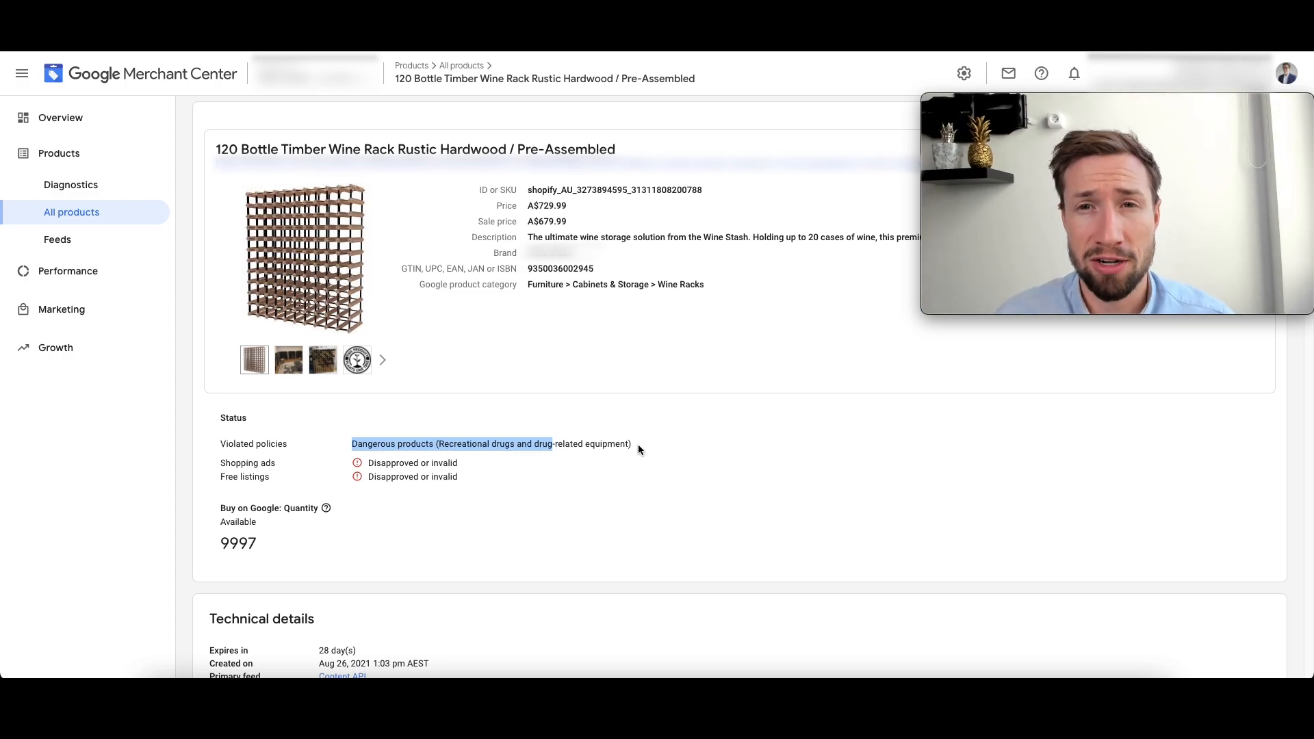
pyautogui.click(70, 185)
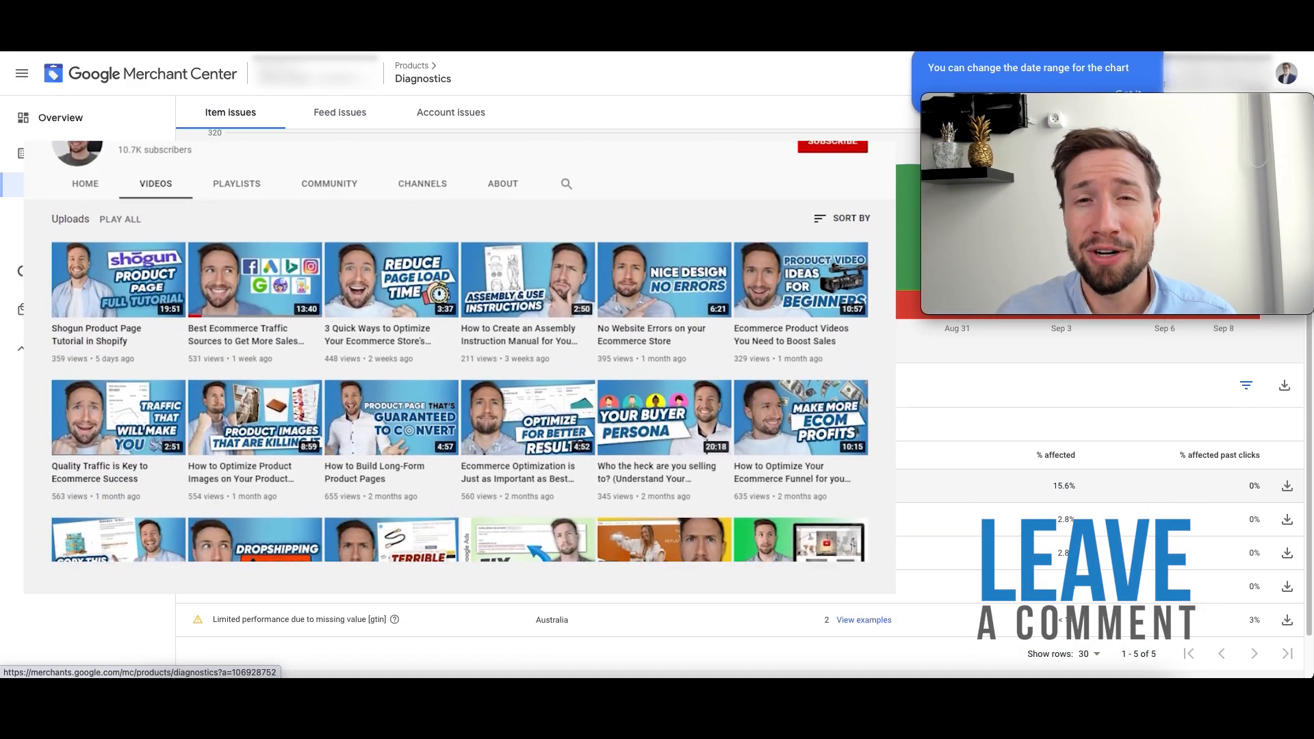
pyautogui.scroll(-3)
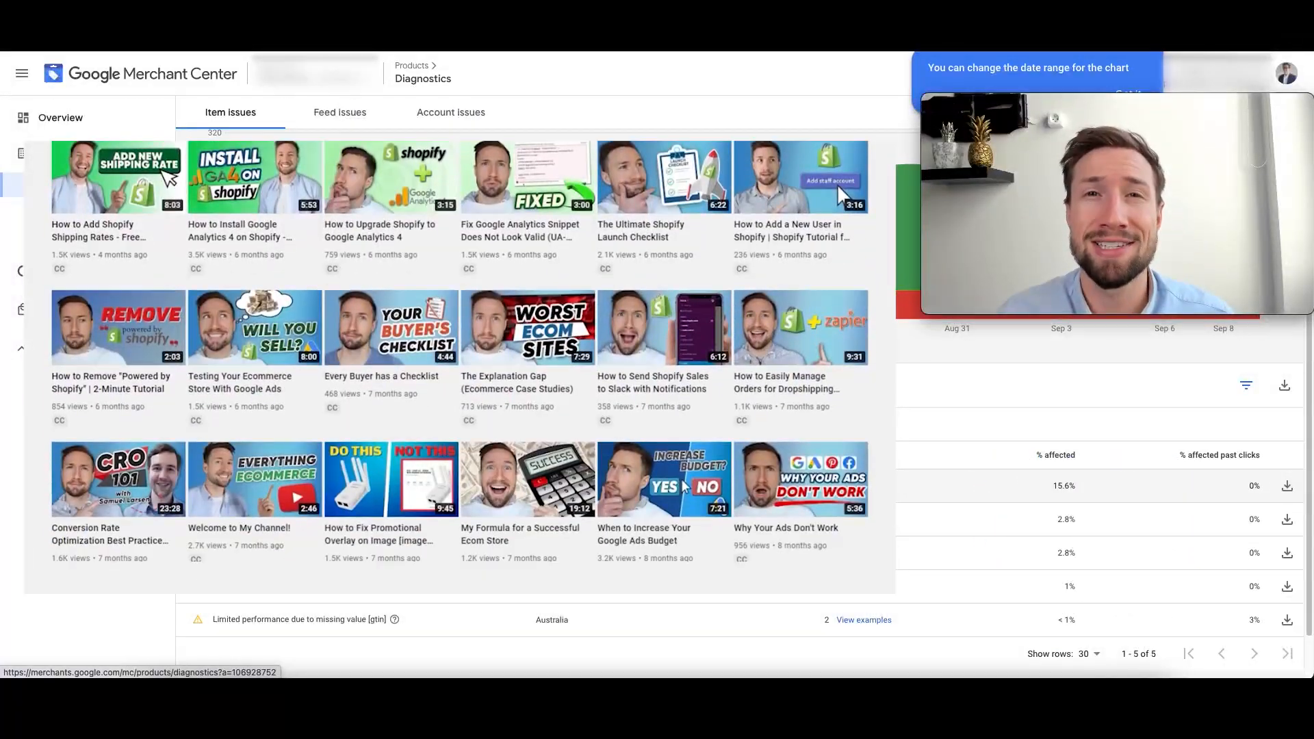
pyautogui.scroll(-3)
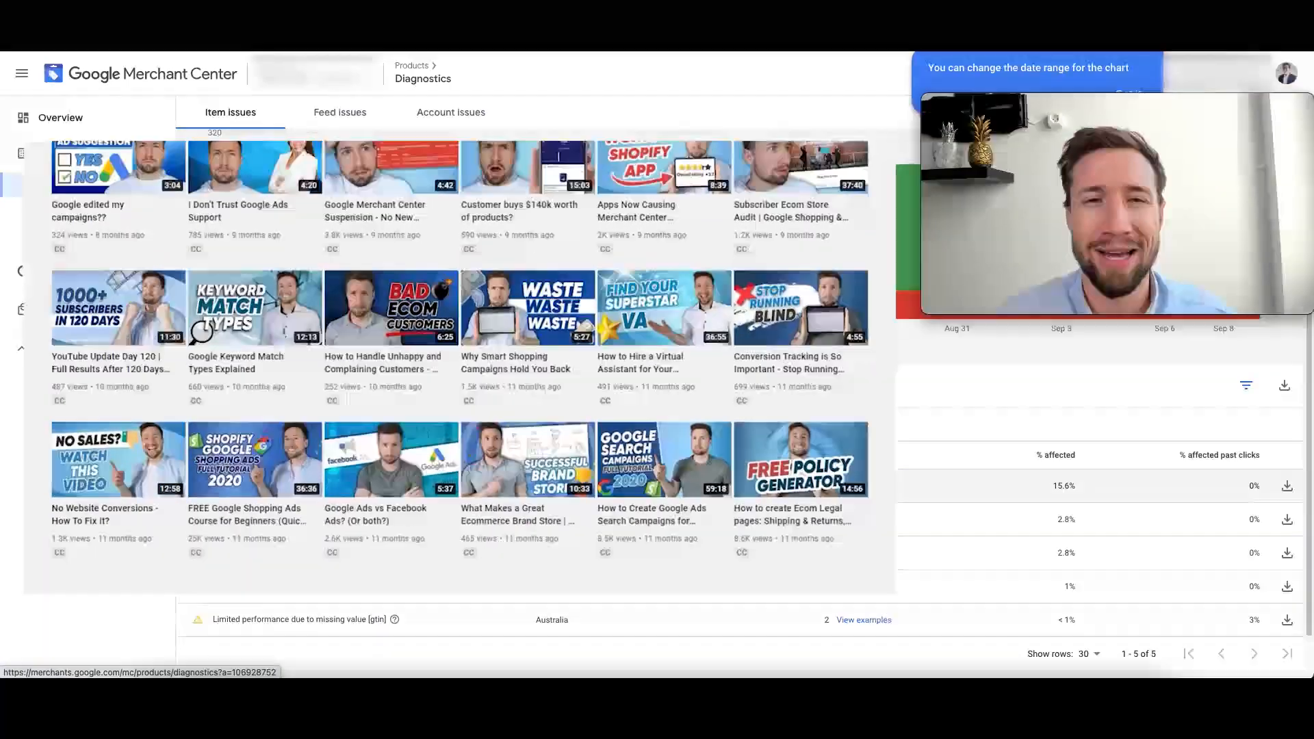
pyautogui.click(22, 74)
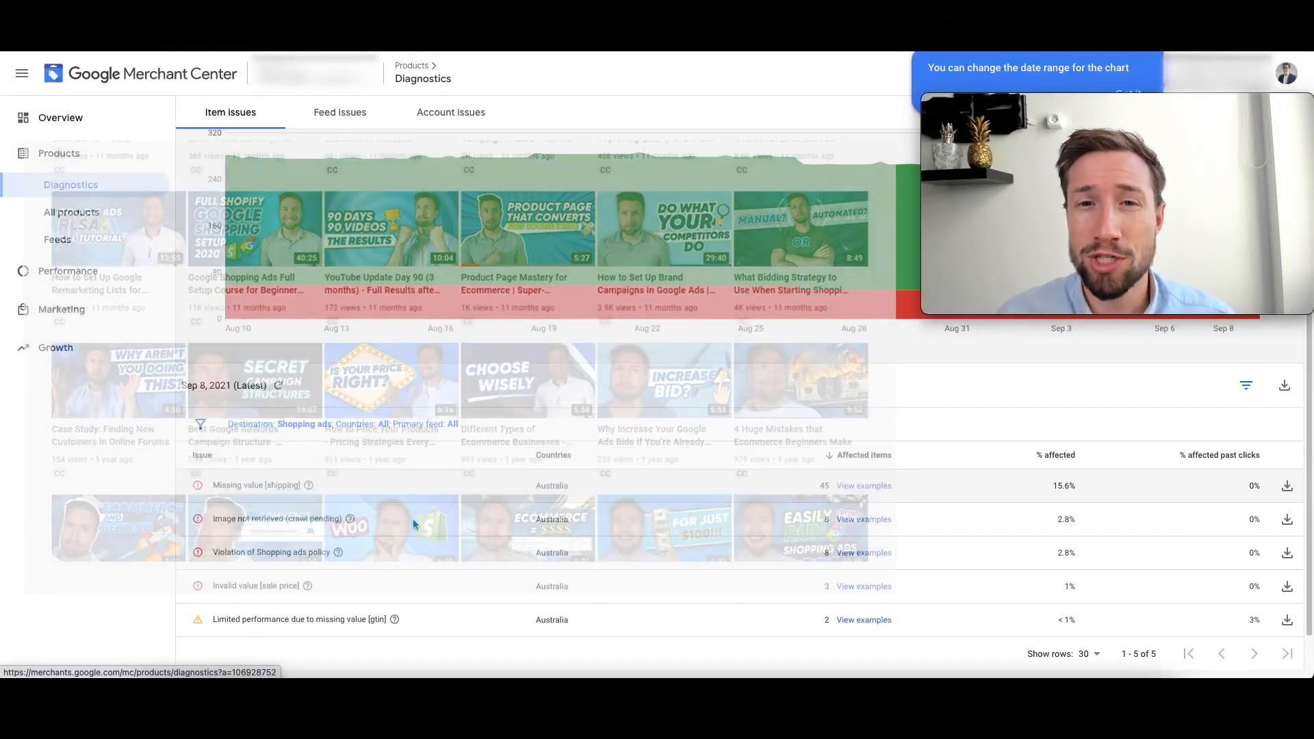